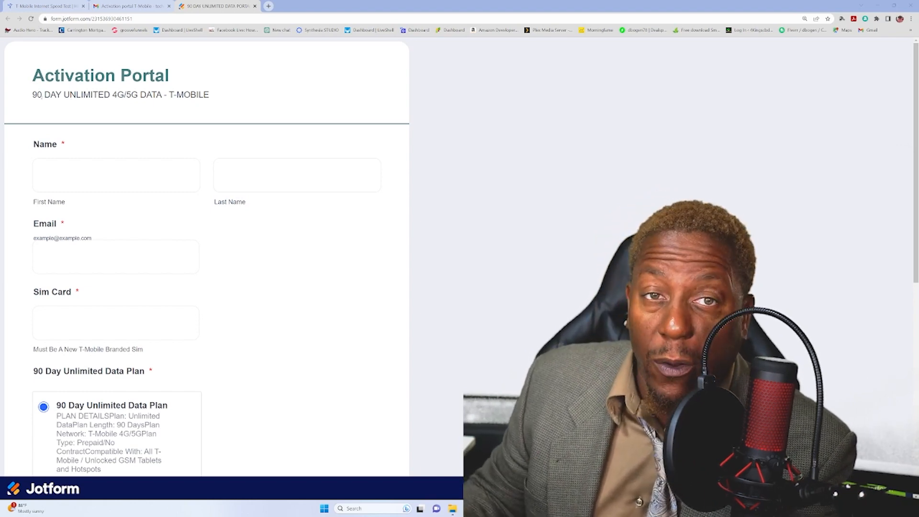
click(115, 175)
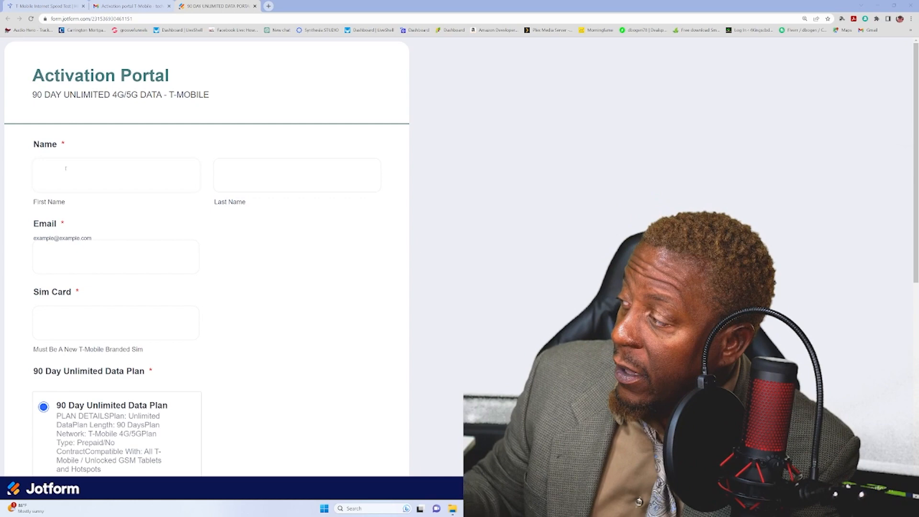
scroll(down, 3)
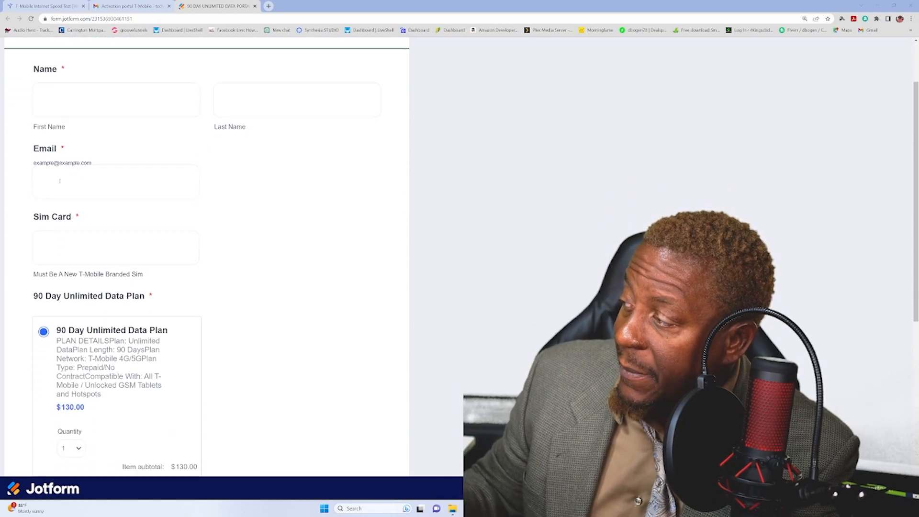
scroll(down, 3)
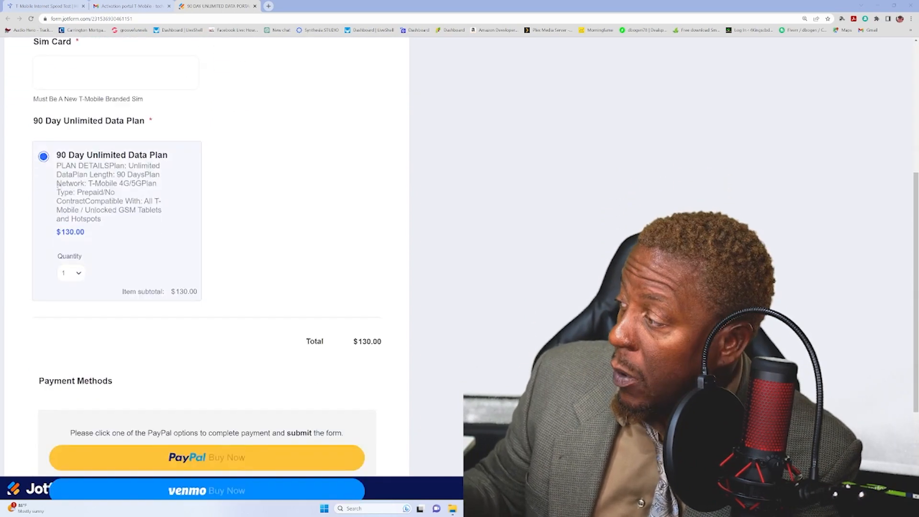
scroll(down, 3)
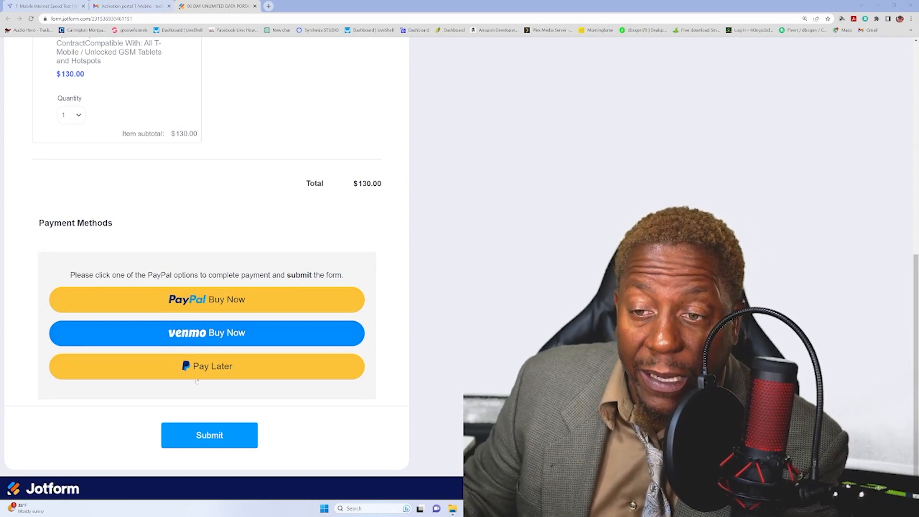
scroll(up, 3)
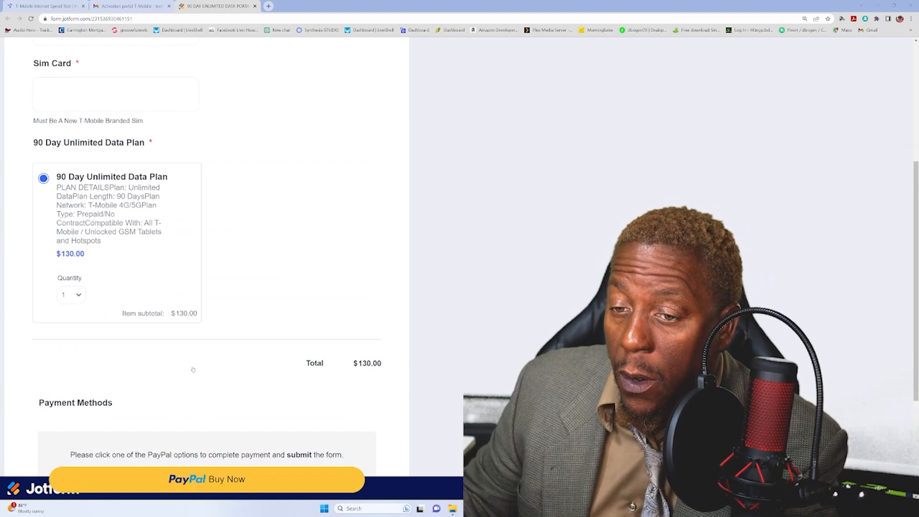
scroll(up, 3)
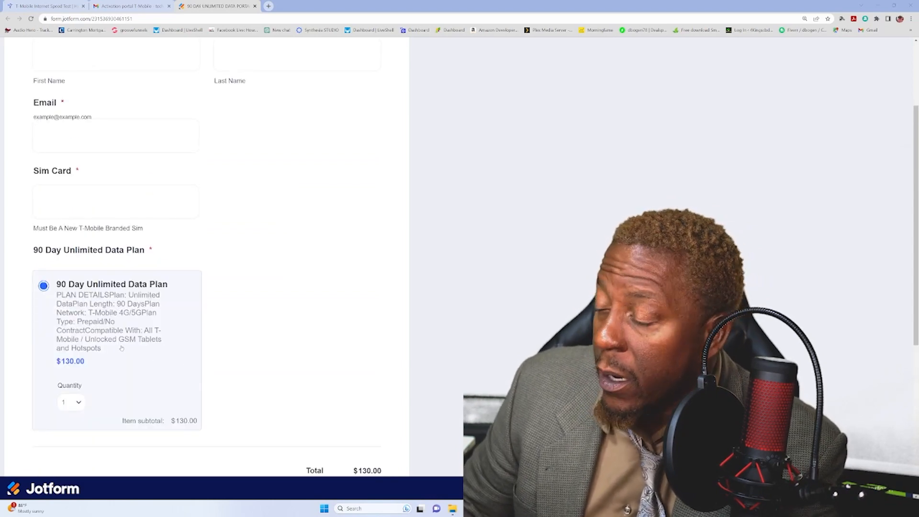
scroll(up, 3)
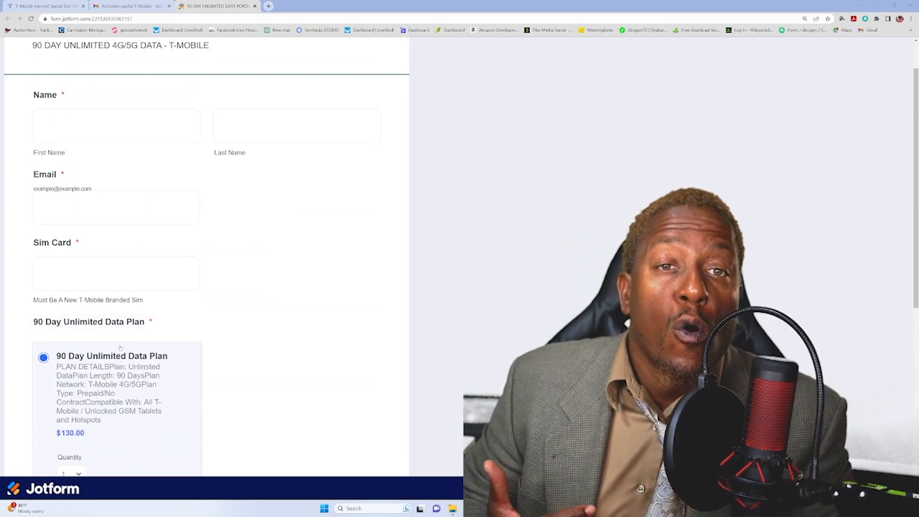